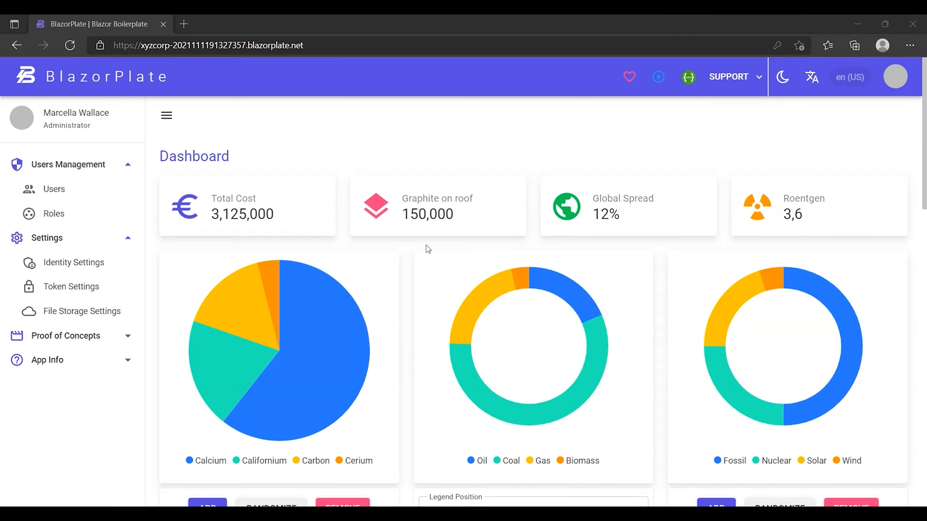
mouse_move(217, 244)
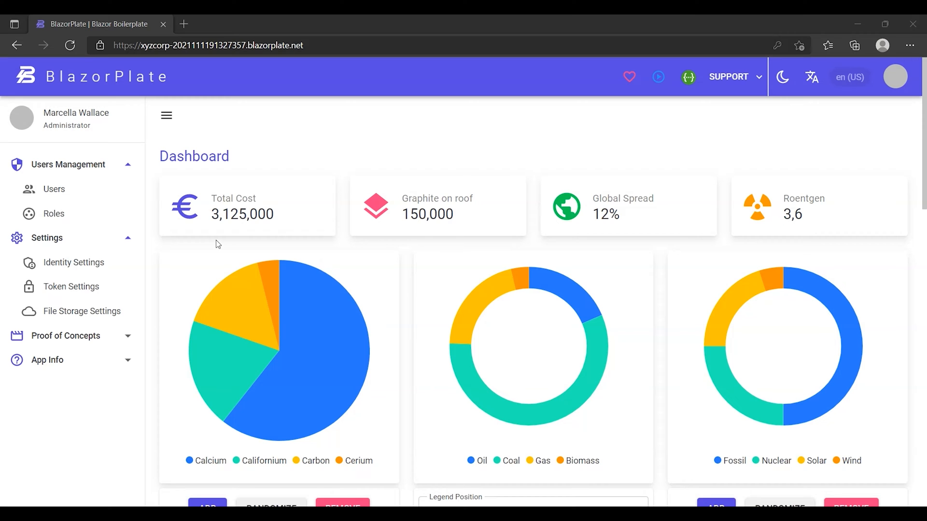
Step: Set access token to 1 minute and refresh token to 2 minutes in Token Settings and save
click(71, 286)
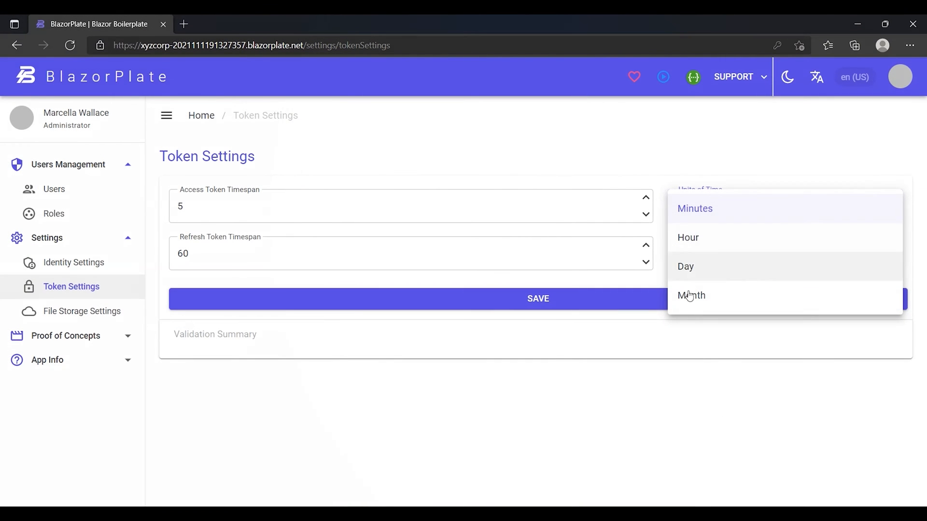
click(694, 208)
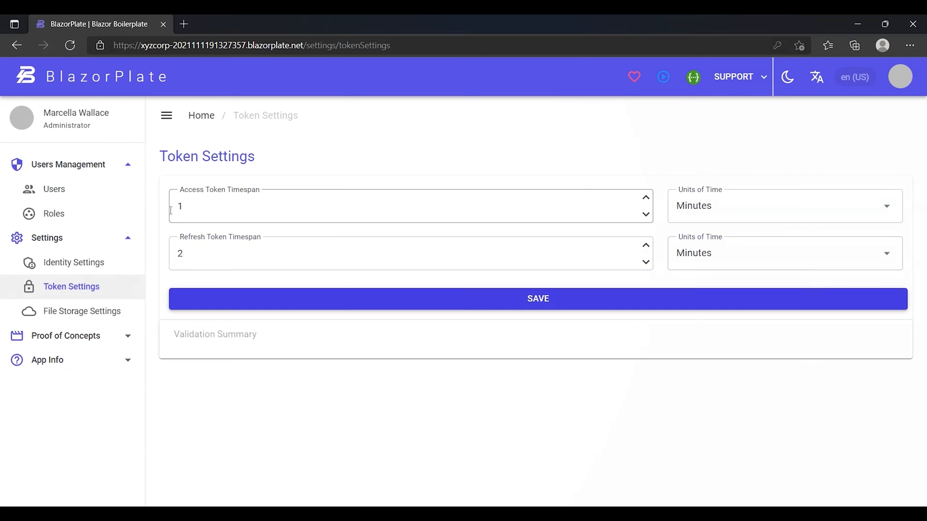
click(537, 298)
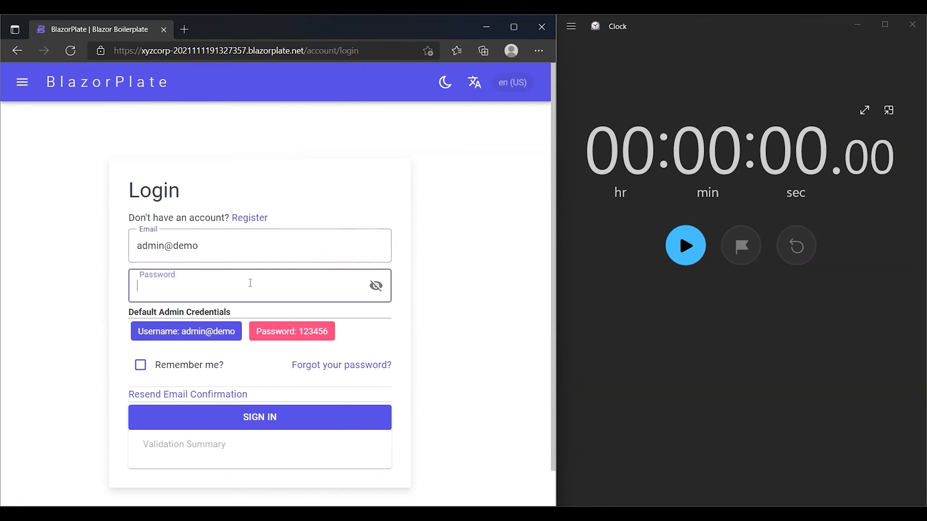
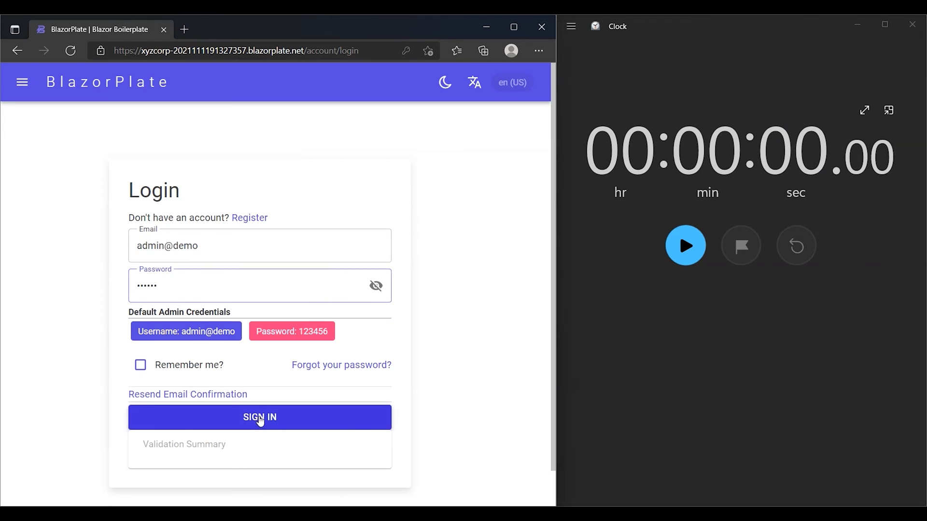
click(259, 417)
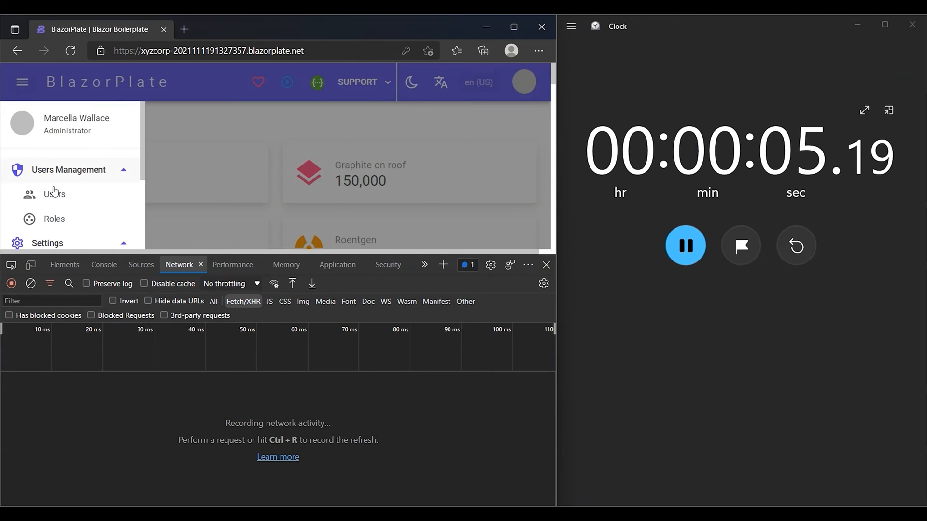
Step: Visit the Users list past the one-minute mark while the access token refreshes
click(53, 194)
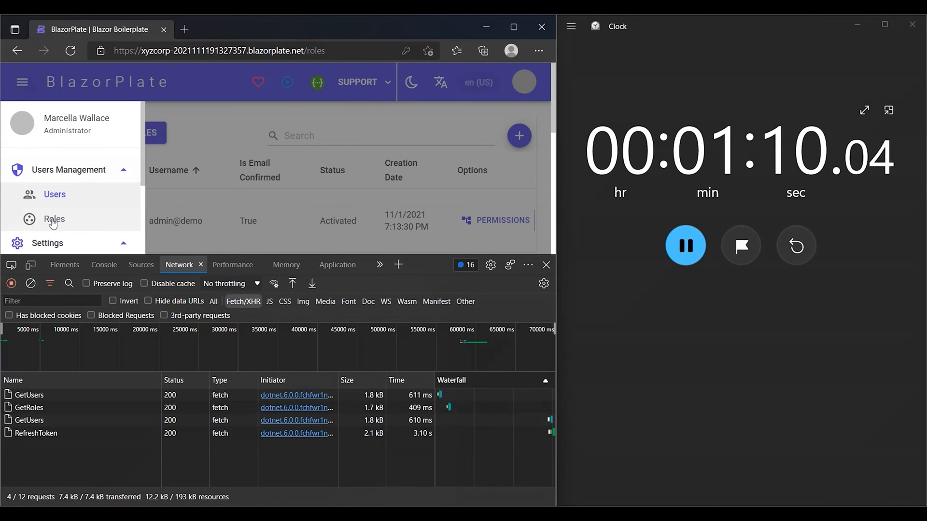
Step: Switch between Roles and Users past two minutes, confirming the admin session survives
click(54, 218)
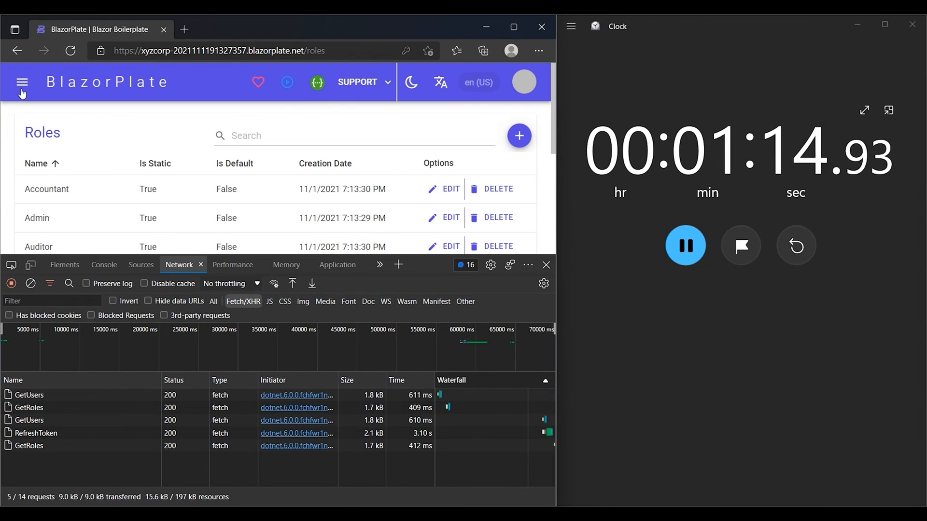
click(22, 82)
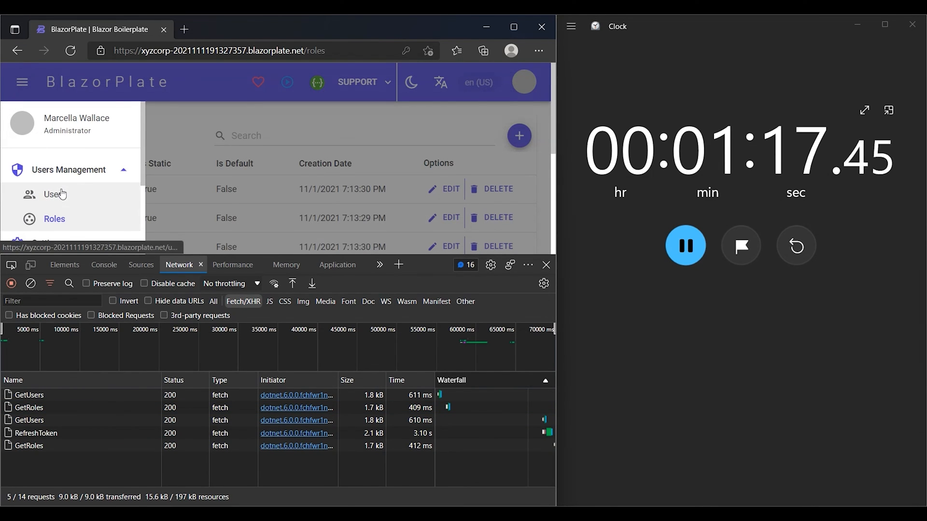
click(53, 194)
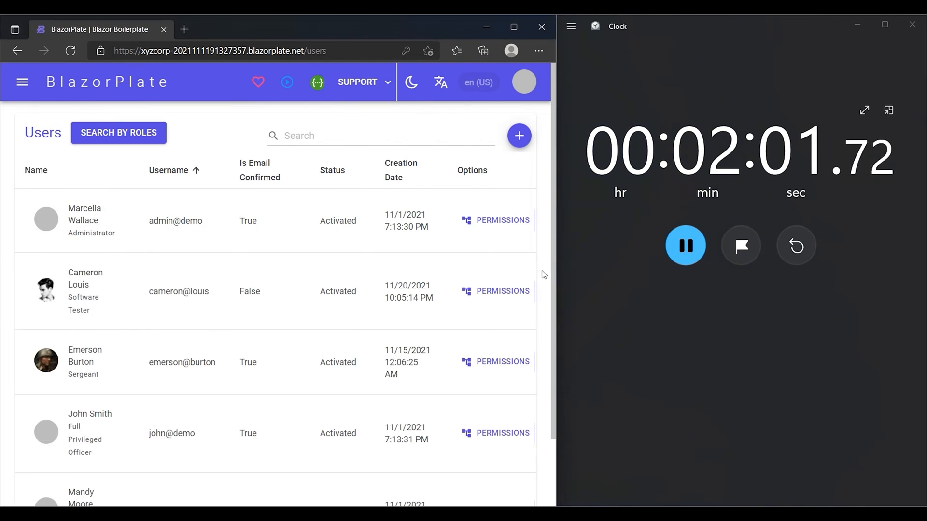
Step: Attempt to reach Roles after refresh-token expiry, landing on the 401 not-authorized page
click(22, 82)
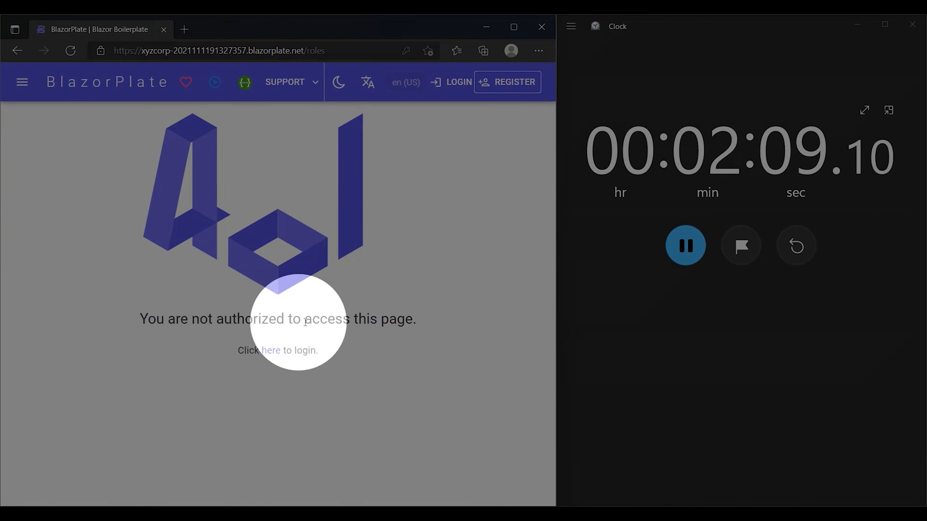
mouse_move(224, 339)
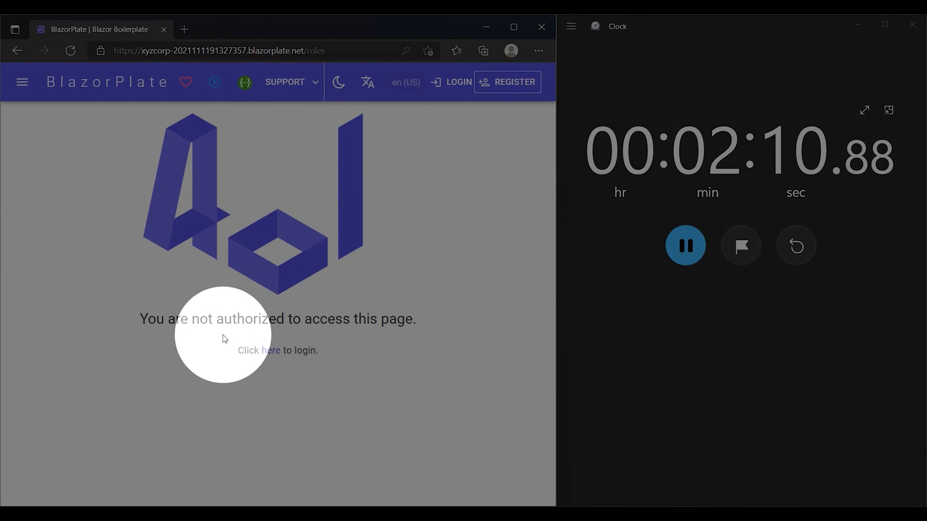